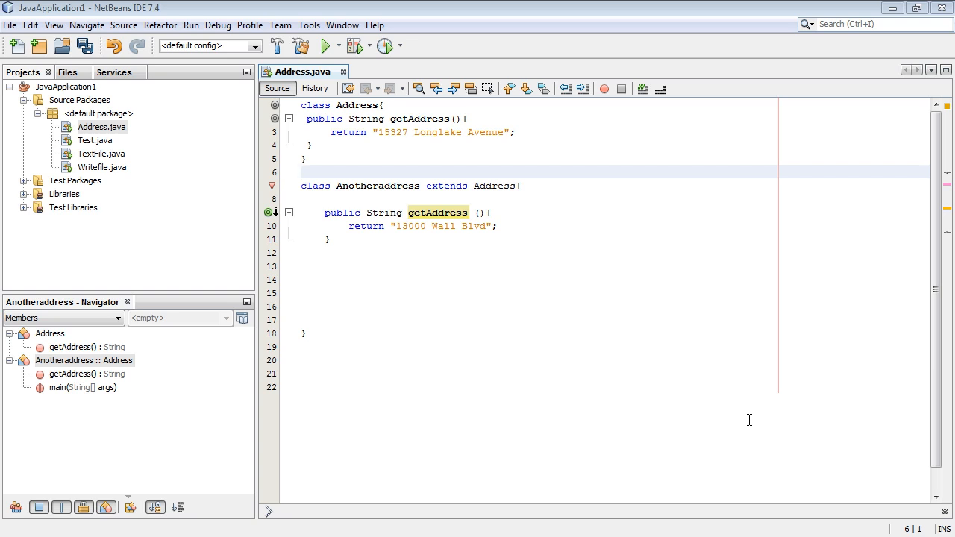
# - Declare Address's getAddress method final, making the Anotheraddress override an error
pyautogui.click(302, 173)
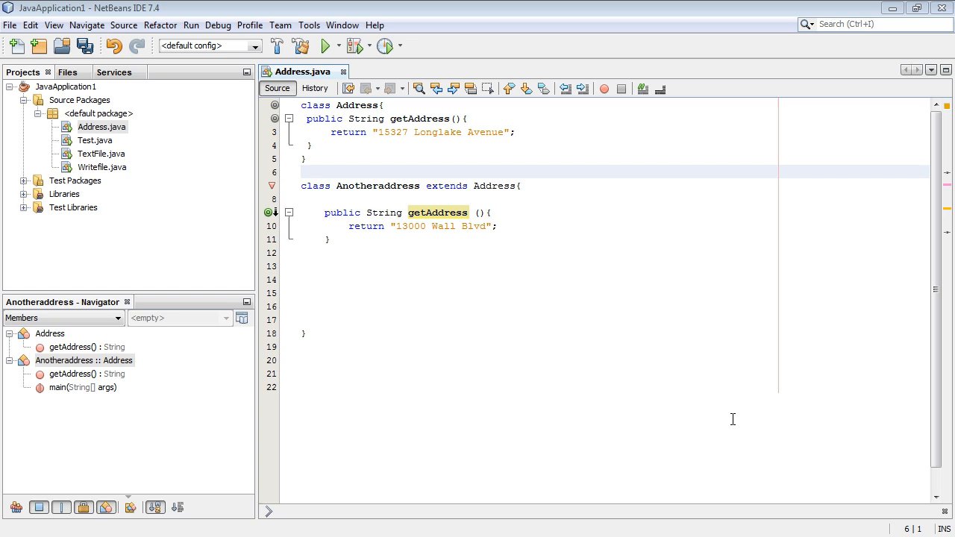
pyautogui.click(302, 172)
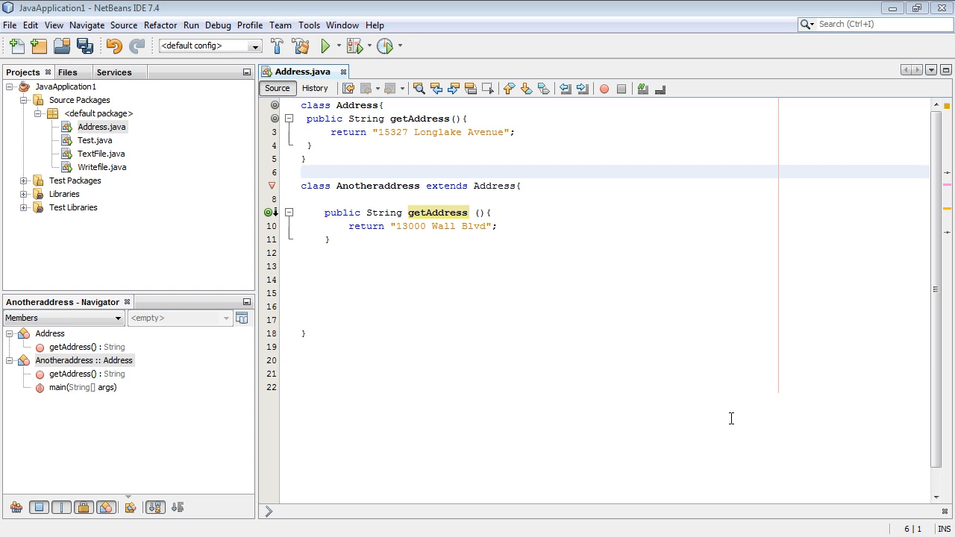
pyautogui.click(301, 172)
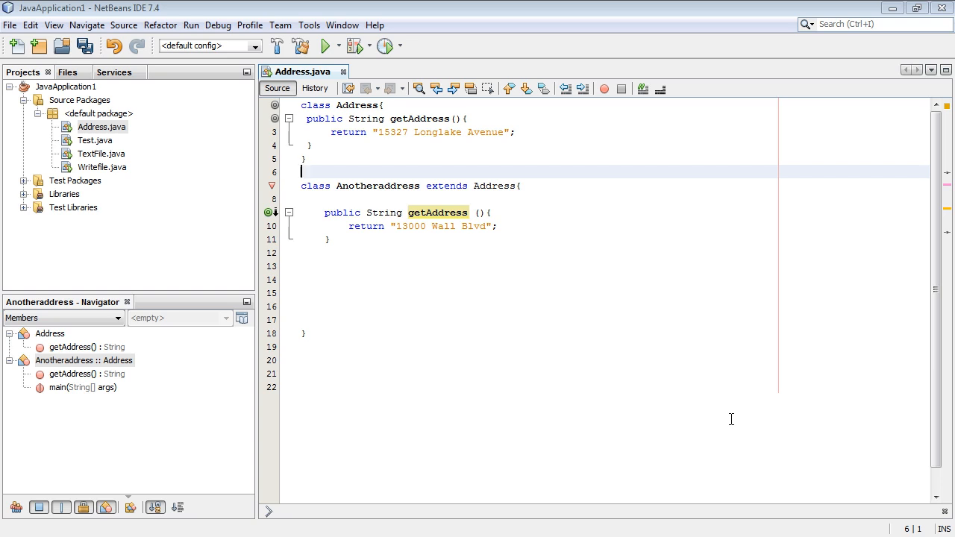
pyautogui.moveTo(719, 420)
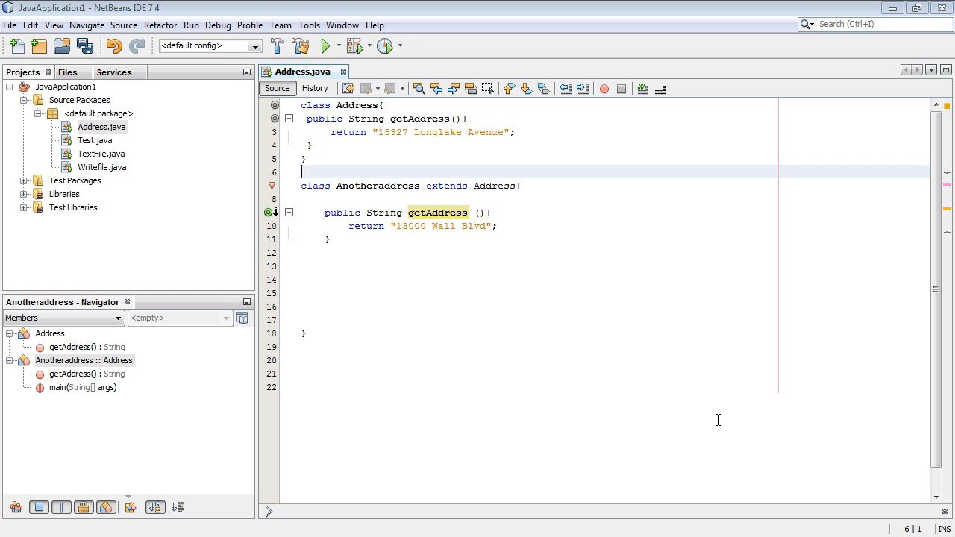
pyautogui.moveTo(324, 162)
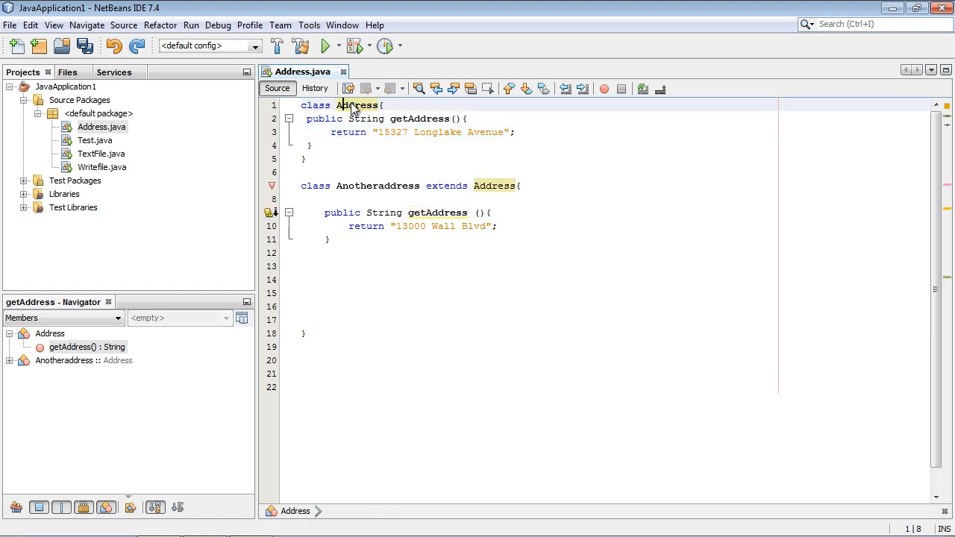
pyautogui.moveTo(383, 196)
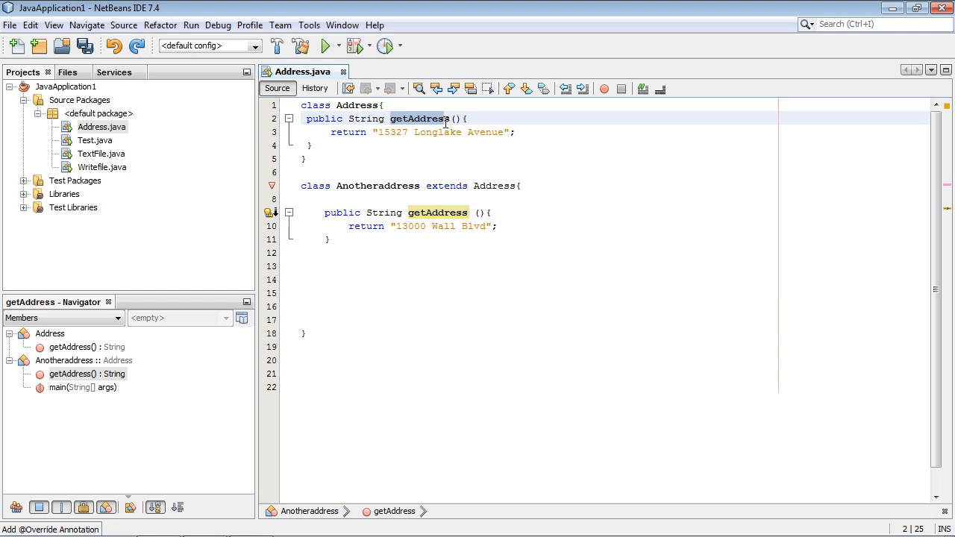
pyautogui.click(439, 212)
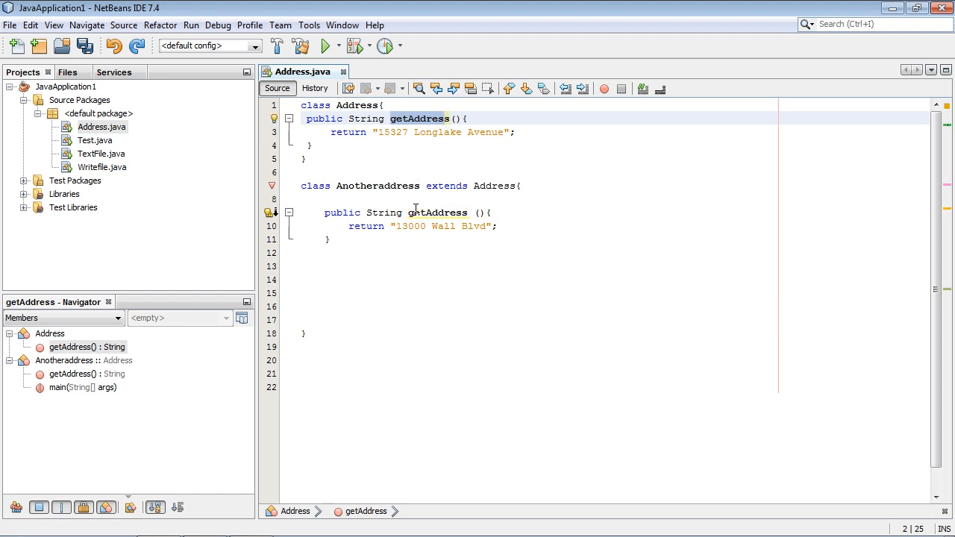
pyautogui.click(438, 213)
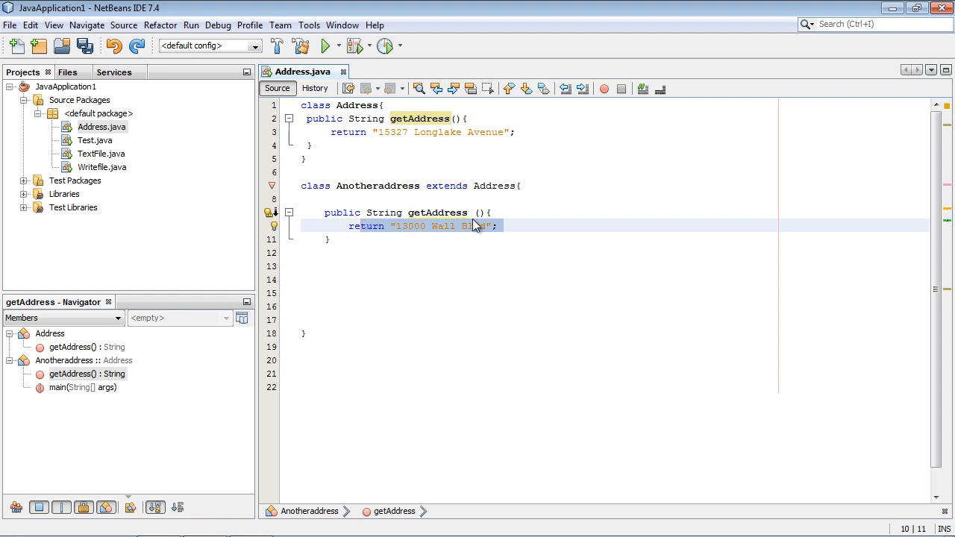
pyautogui.click(362, 225)
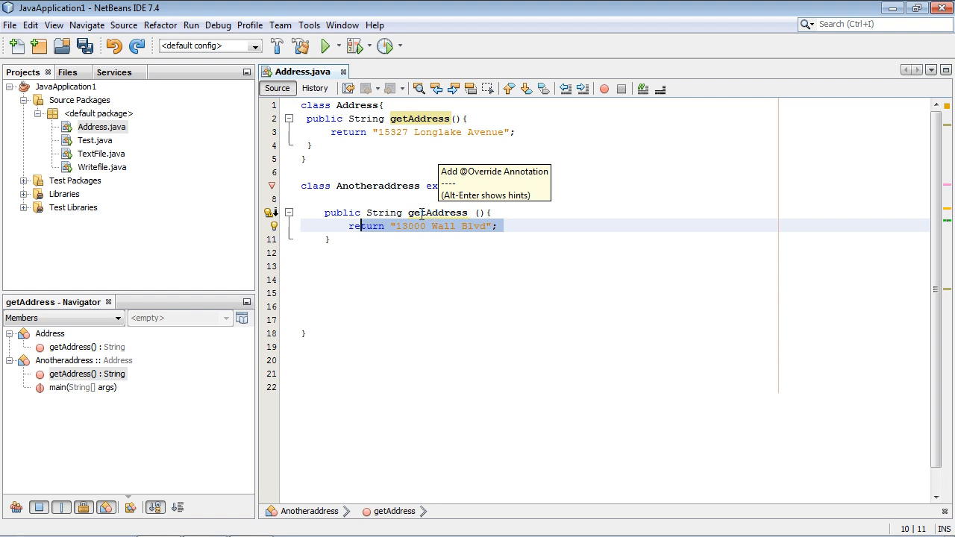
pyautogui.moveTo(455, 235)
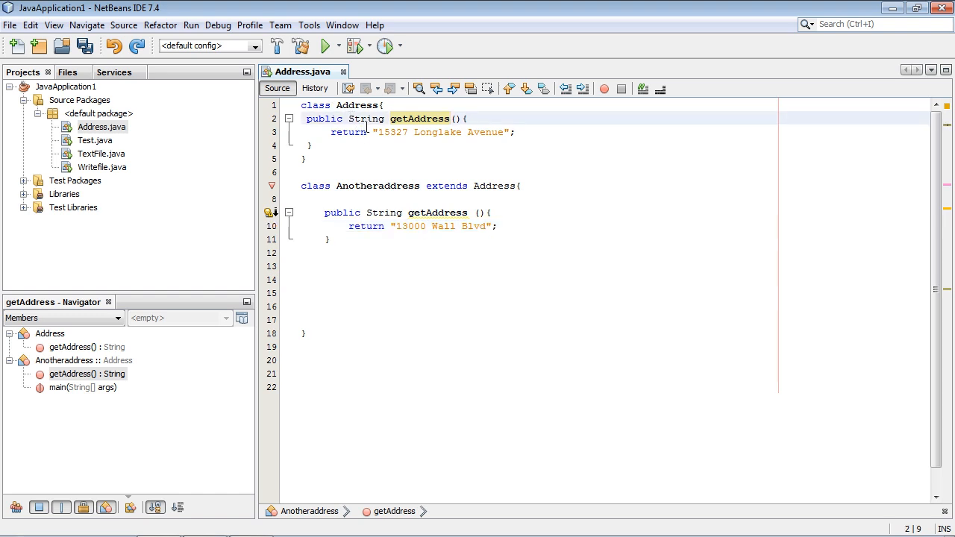
pyautogui.write('final')
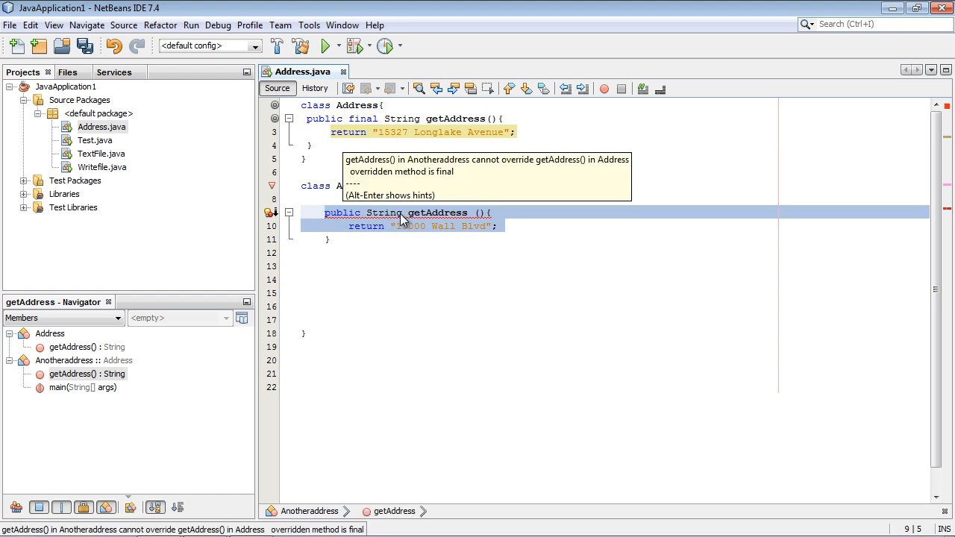
# - Rename the subclass method to getAddress1 to resolve the override error
pyautogui.write('1')
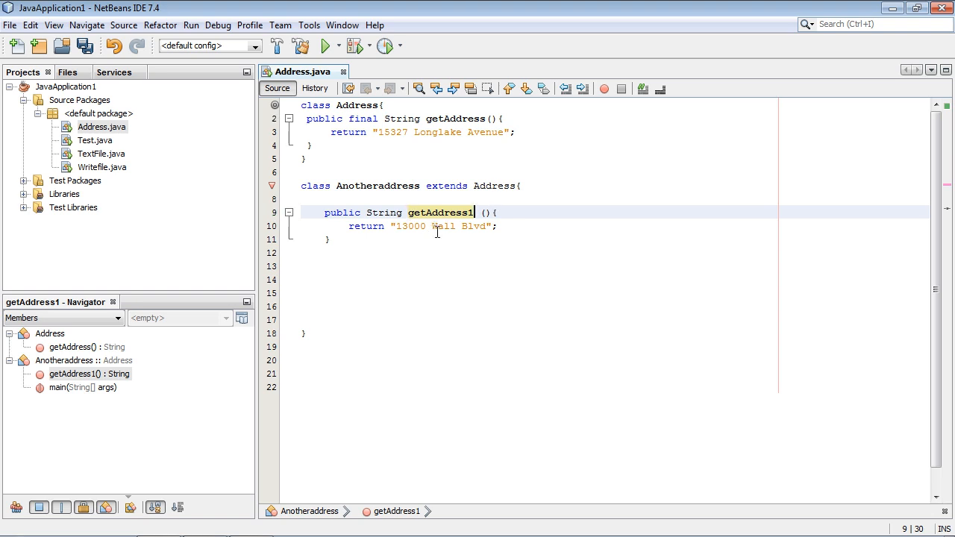
pyautogui.moveTo(436, 213)
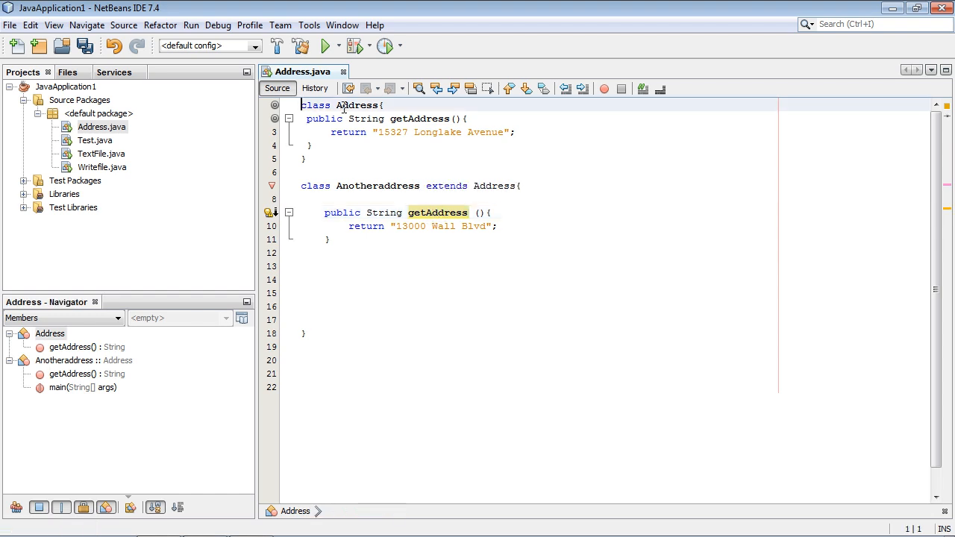
# - Prefix the Address class declaration with final on line 1
pyautogui.write('final')
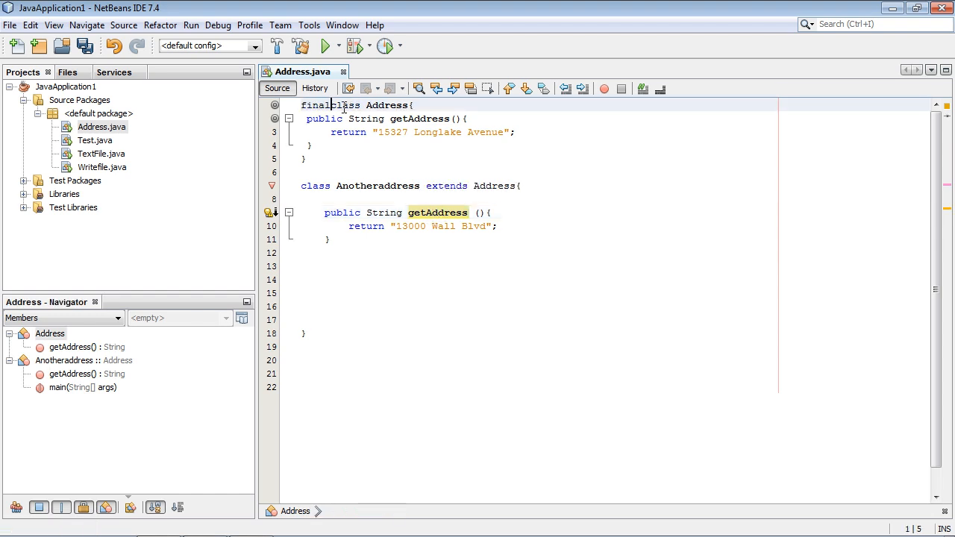